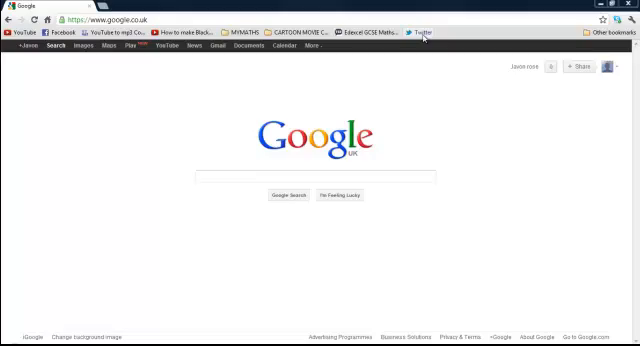
# Go from the Google start page to the Twitter home timeline via the bookmarks bar
pyautogui.click(410, 30)
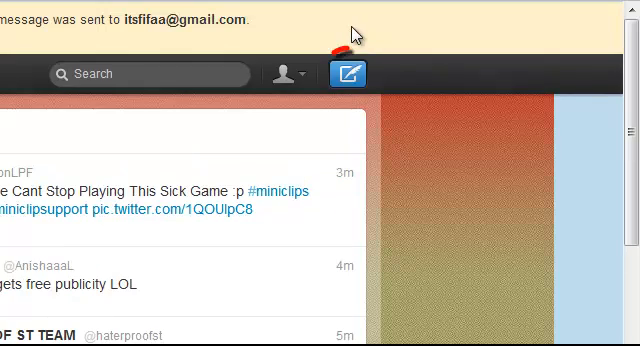
pyautogui.moveTo(348, 74)
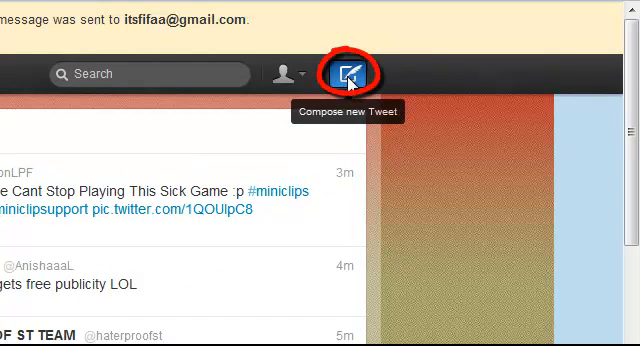
# Compose a new tweet and attach a photo chosen from the Pictures folder
pyautogui.click(348, 74)
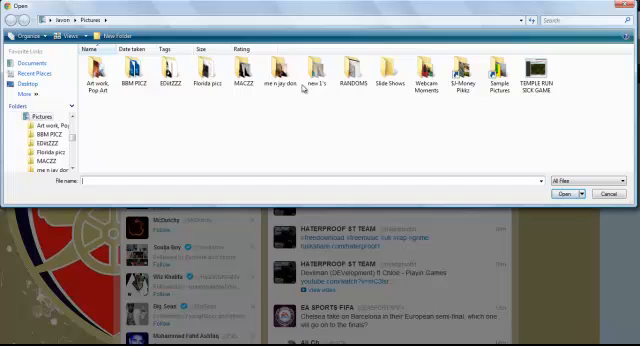
pyautogui.moveTo(456, 70)
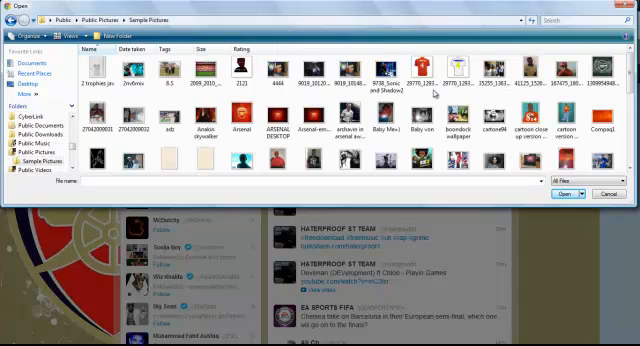
pyautogui.click(240, 72)
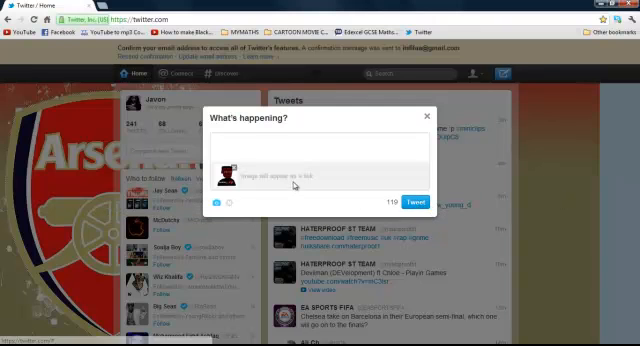
# Post the photo tweet, collapse it, and request its deletion so the confirmation appears
pyautogui.click(416, 204)
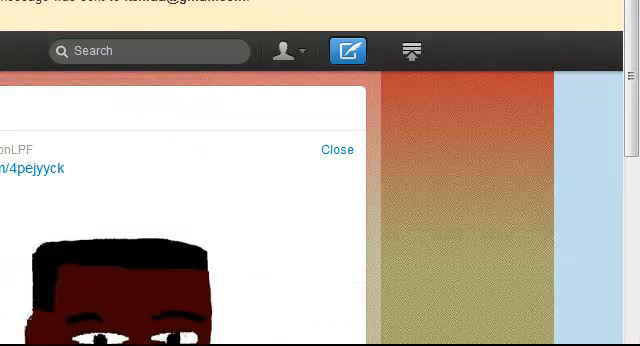
pyautogui.moveTo(352, 150)
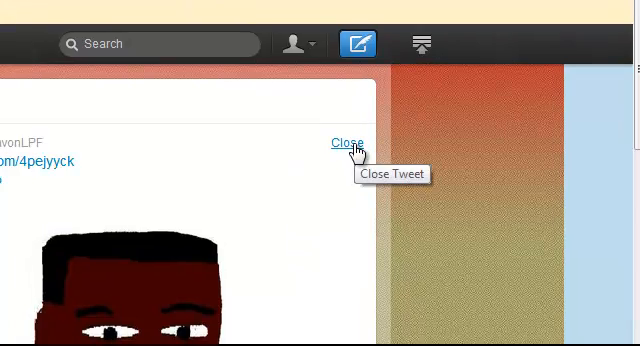
pyautogui.click(344, 142)
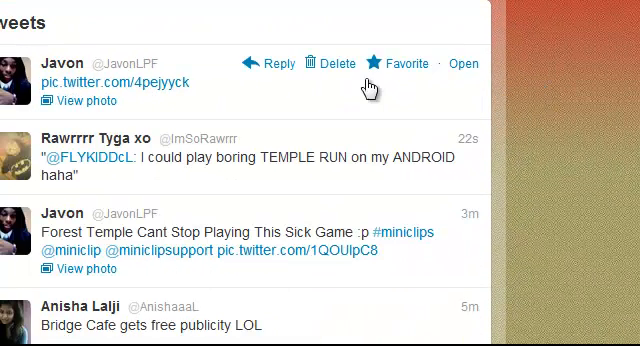
pyautogui.click(328, 64)
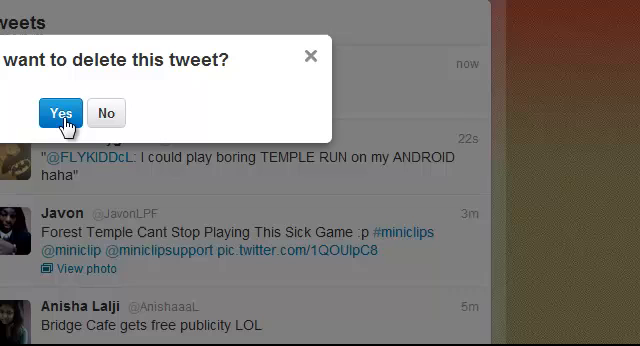